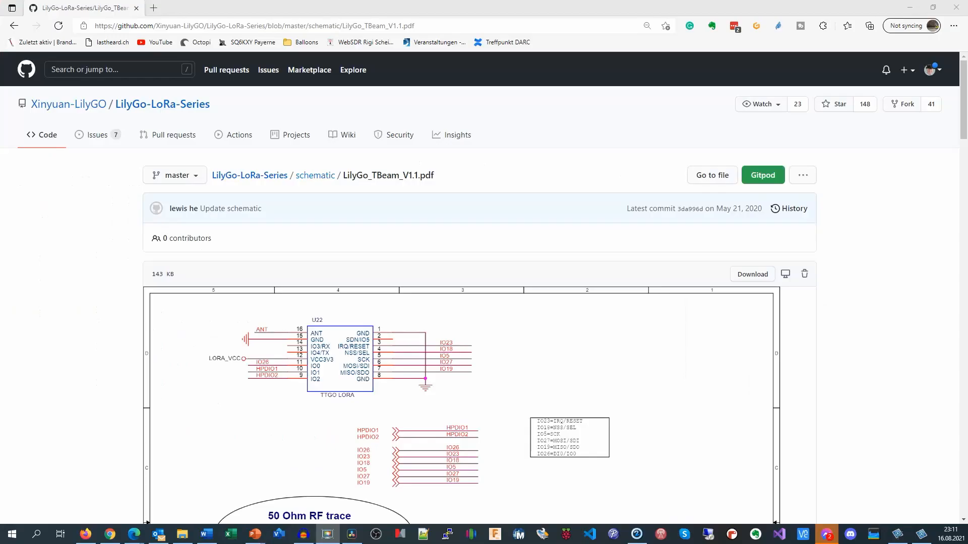
scroll(down, 3)
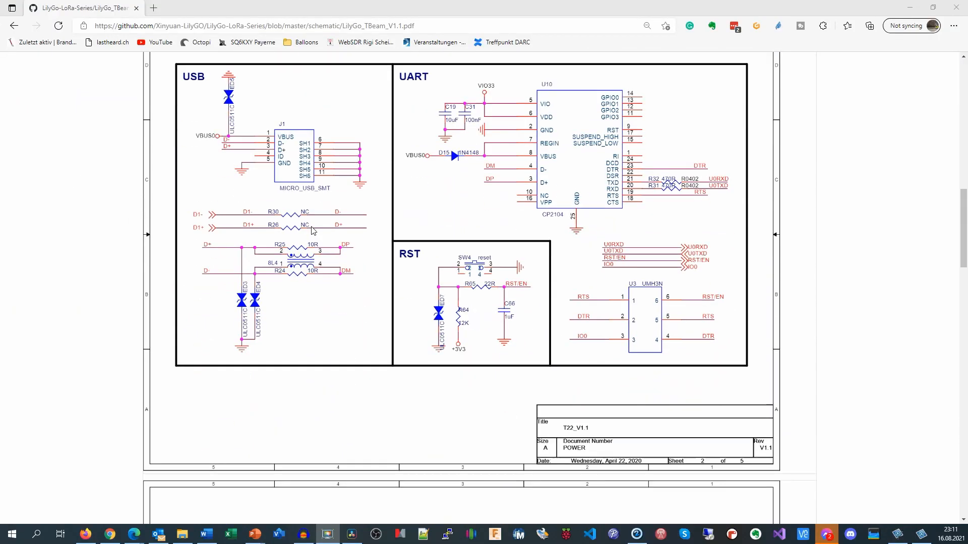
scroll(down, 3)
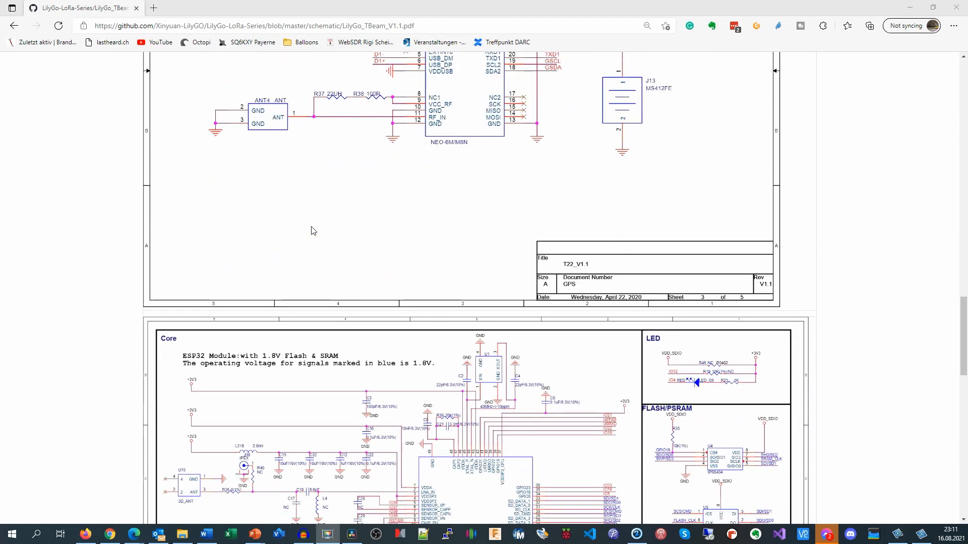